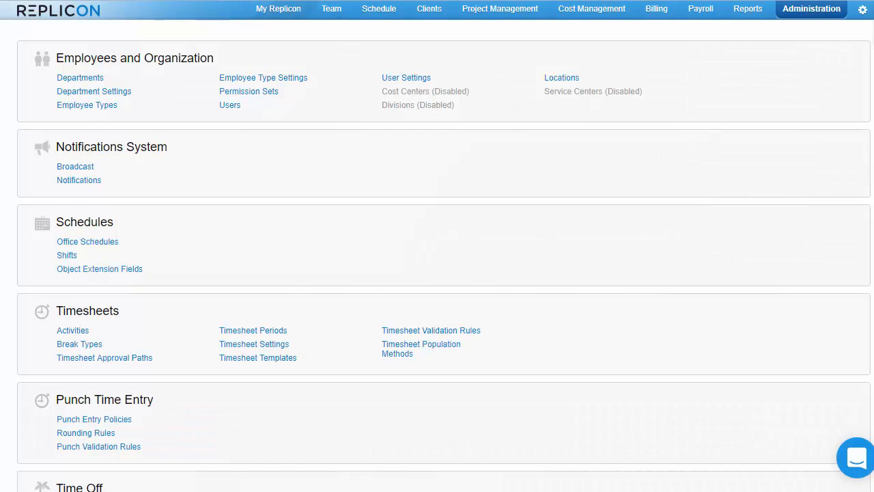
Step: From Time Off Types, start a new time off type with Units set to Days
scroll(up, 3)
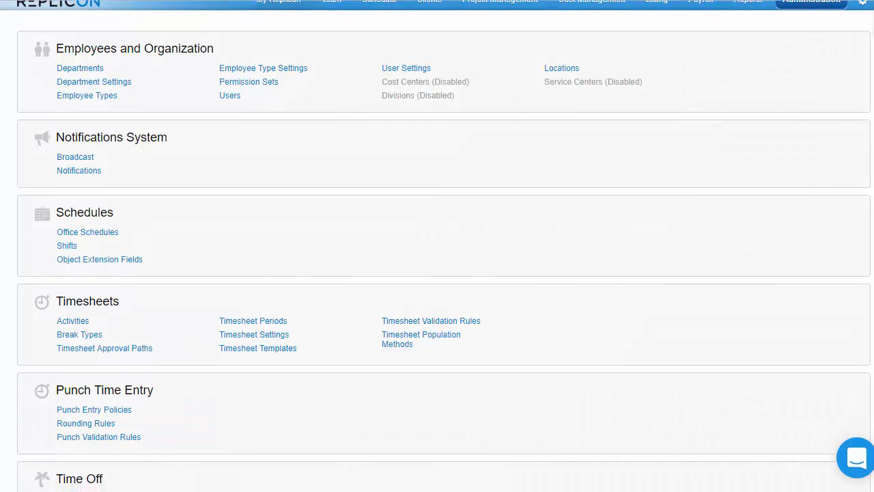
scroll(down, 3)
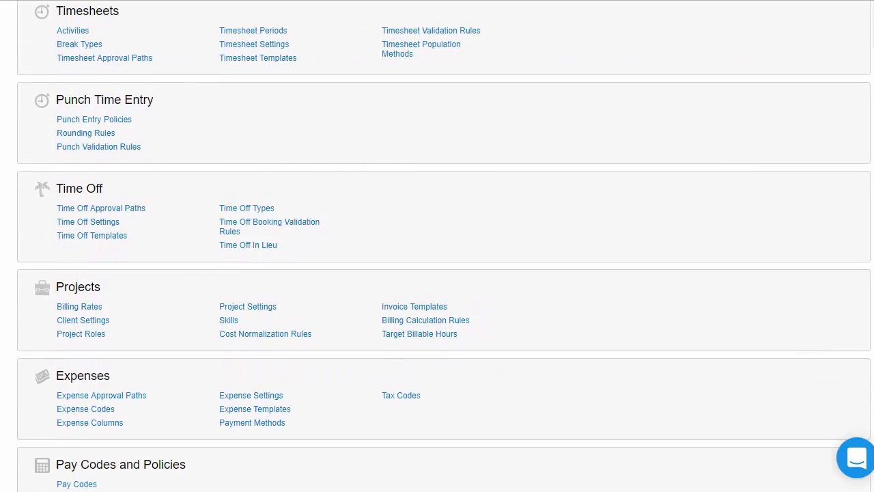
scroll(down, 3)
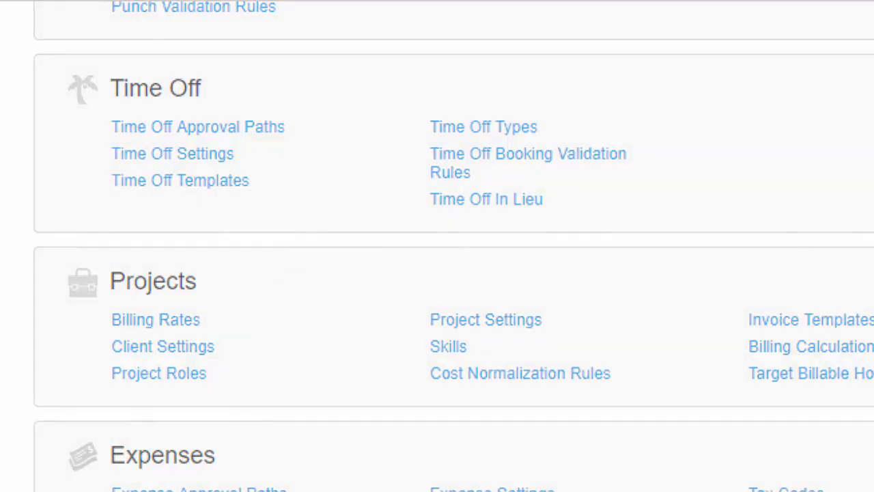
scroll(up, 3)
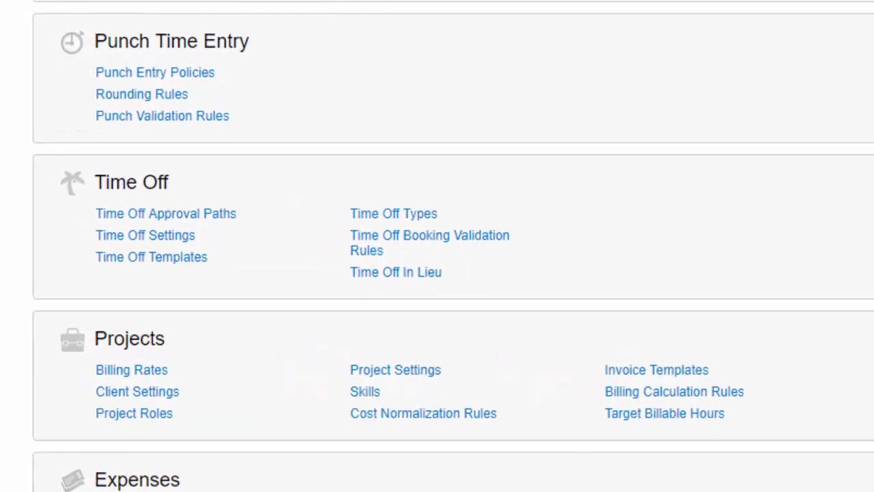
mouse_move(393, 214)
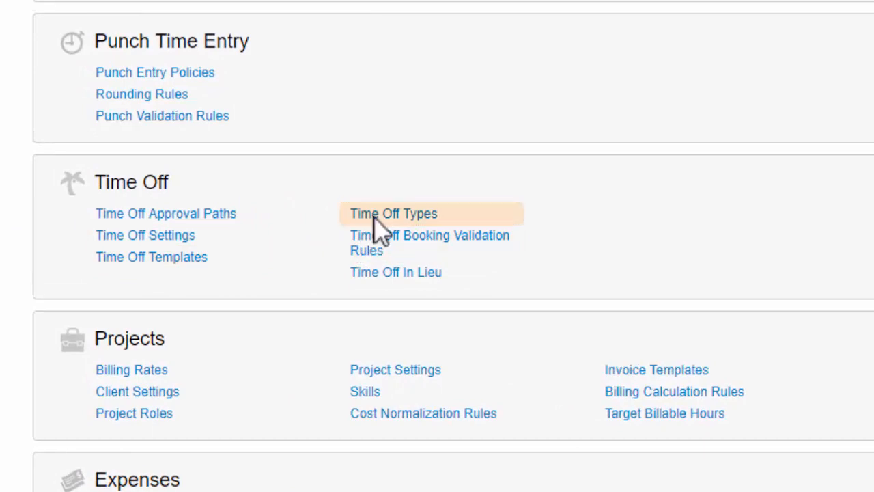
click(394, 213)
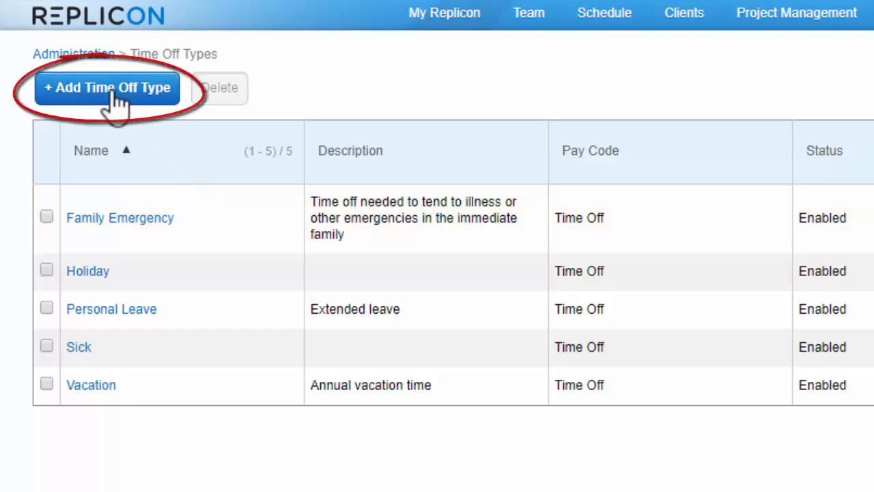
click(107, 88)
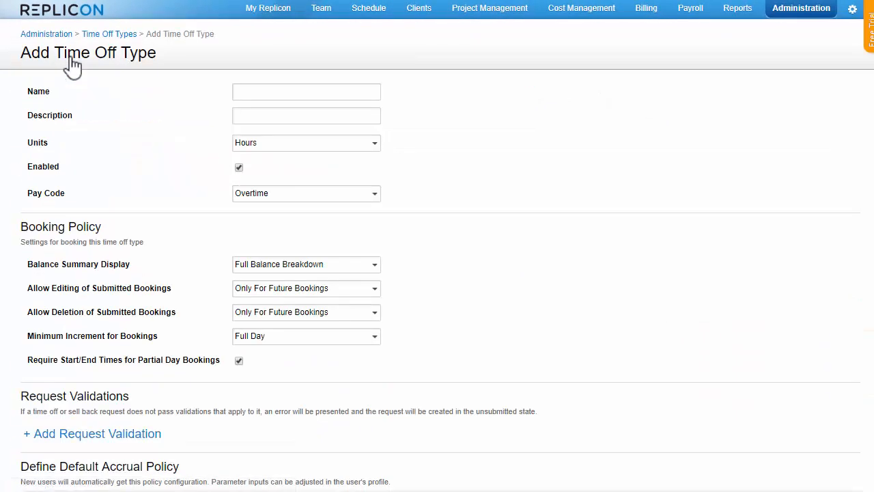
click(375, 143)
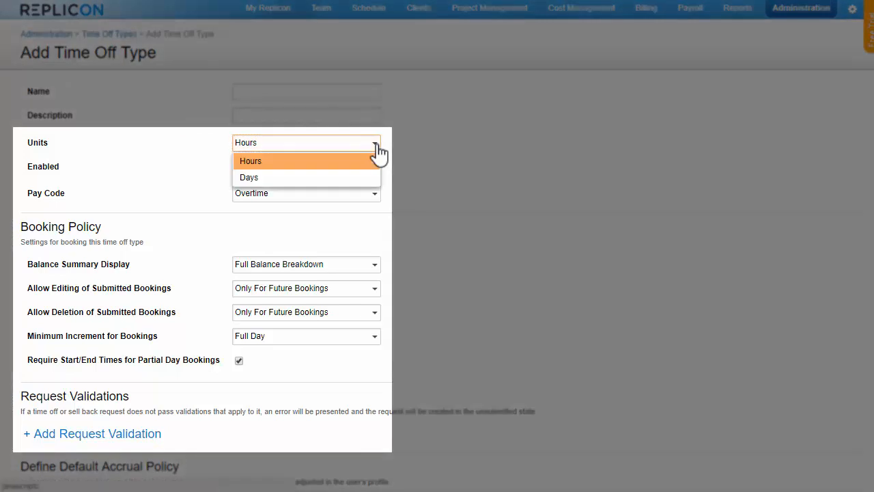
click(251, 161)
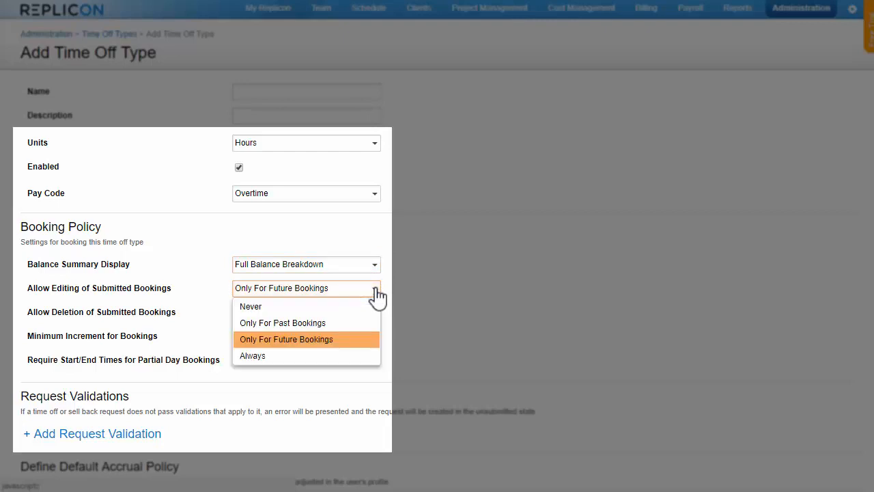
Step: Review the submitted-booking edit options and the request validation list without adding any
click(287, 339)
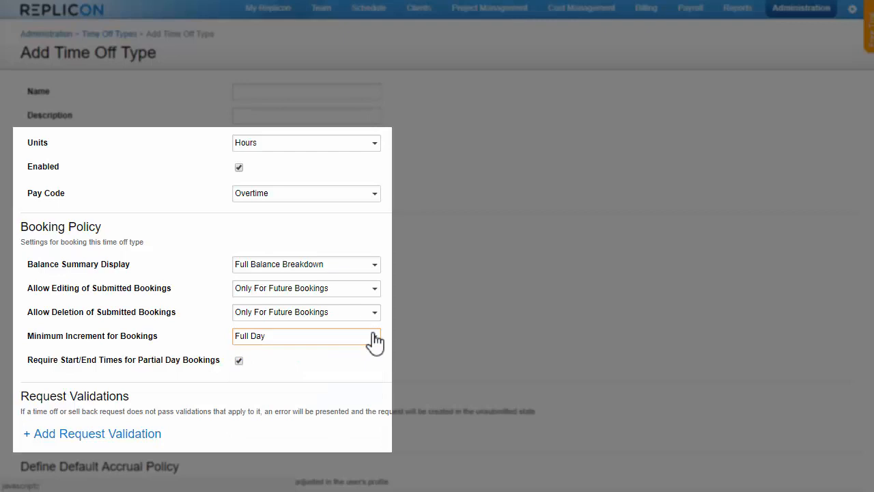
click(93, 433)
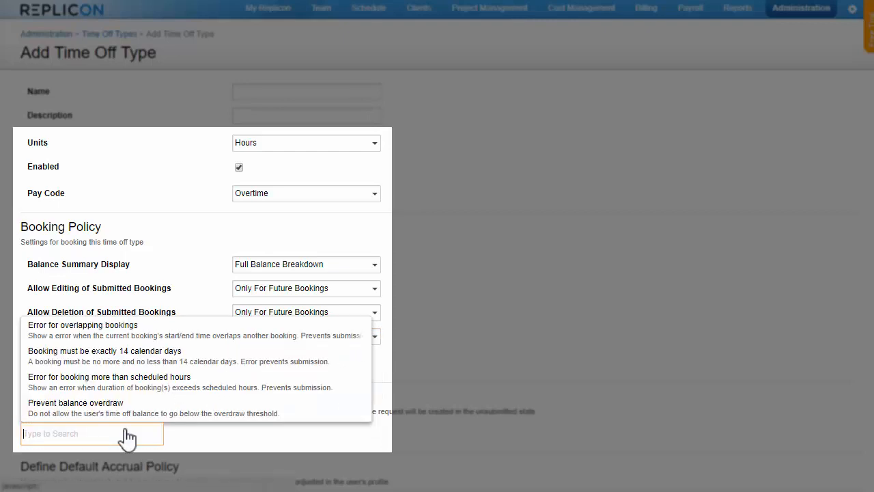
mouse_move(189, 444)
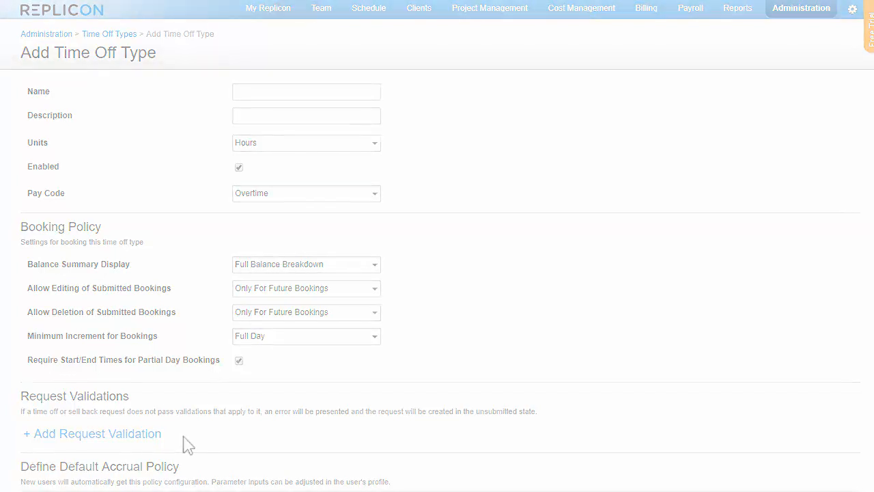
click(306, 143)
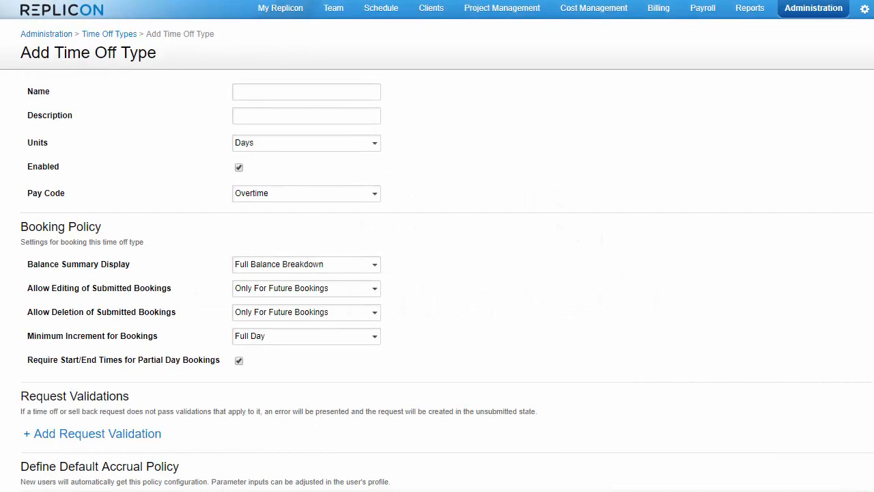
Step: Add a default accrual policy tier effective after 0 years of service
scroll(down, 3)
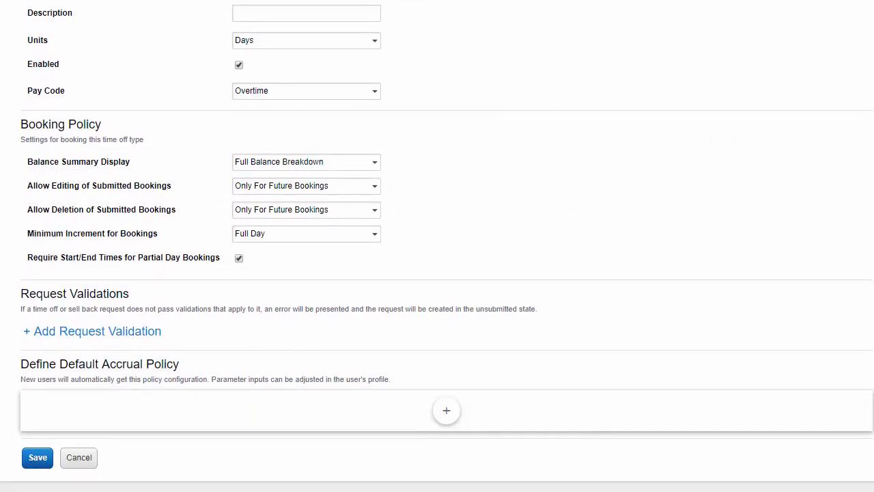
scroll(down, 3)
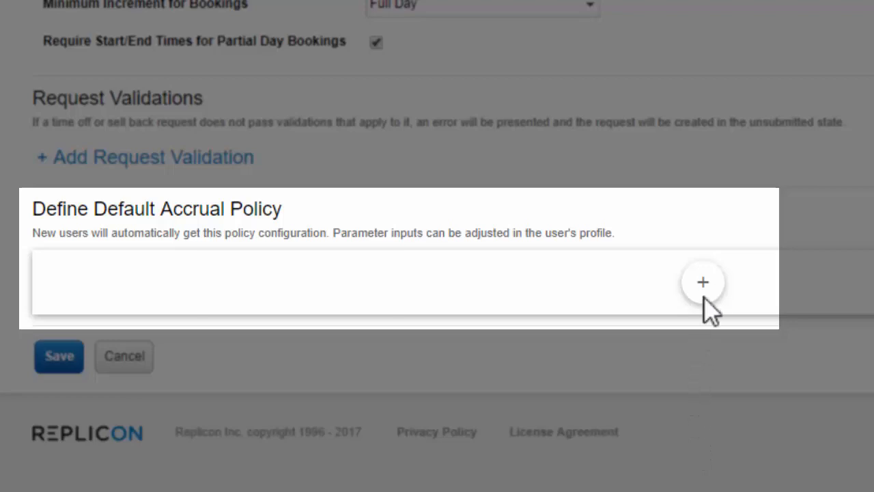
click(702, 281)
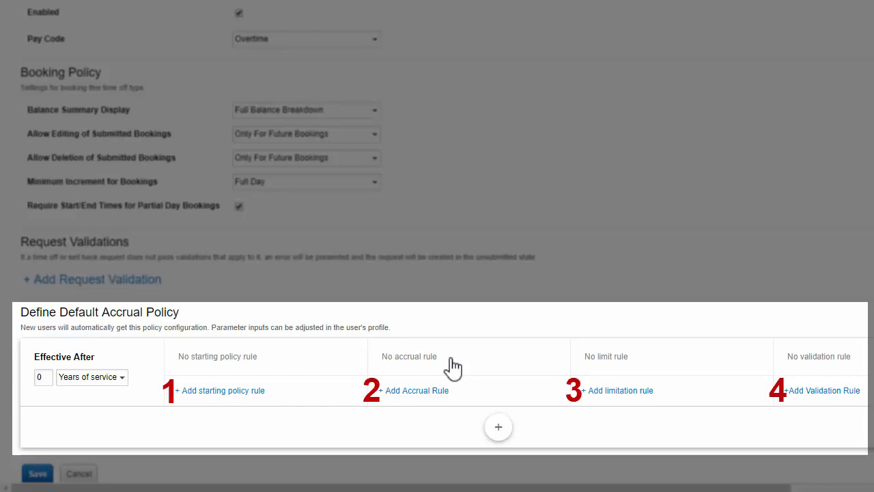
Step: Add Starting Balance Set To and Starting Balance Carry Over rules to the tier's starting policy
scroll(down, 3)
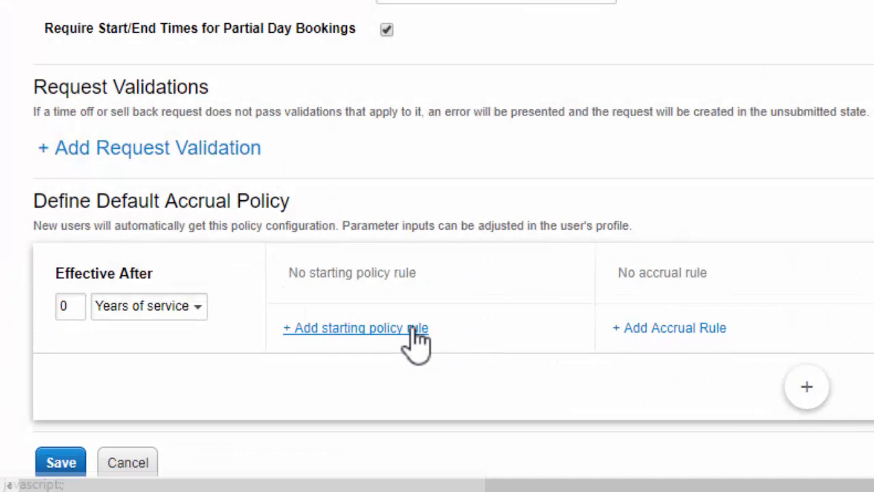
click(355, 328)
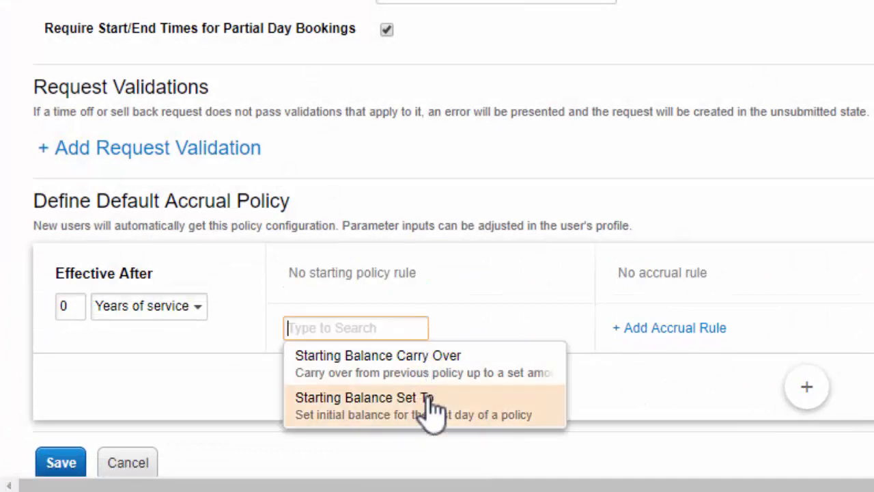
click(364, 398)
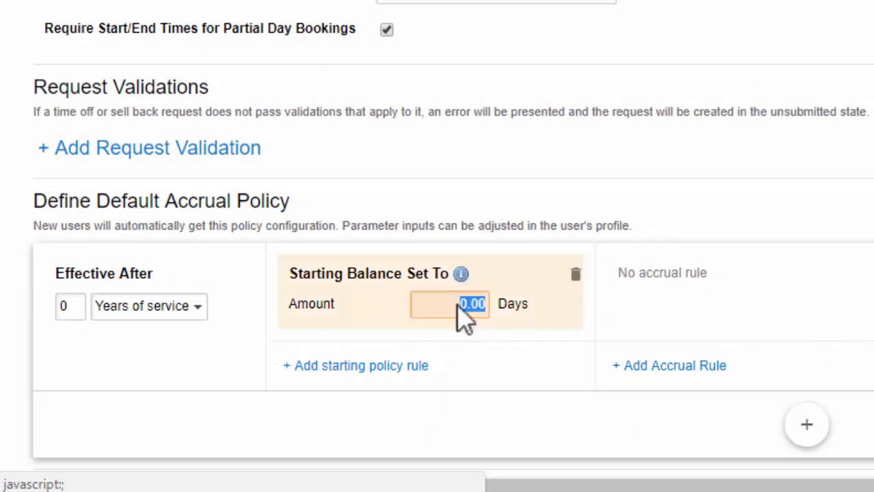
text(1)
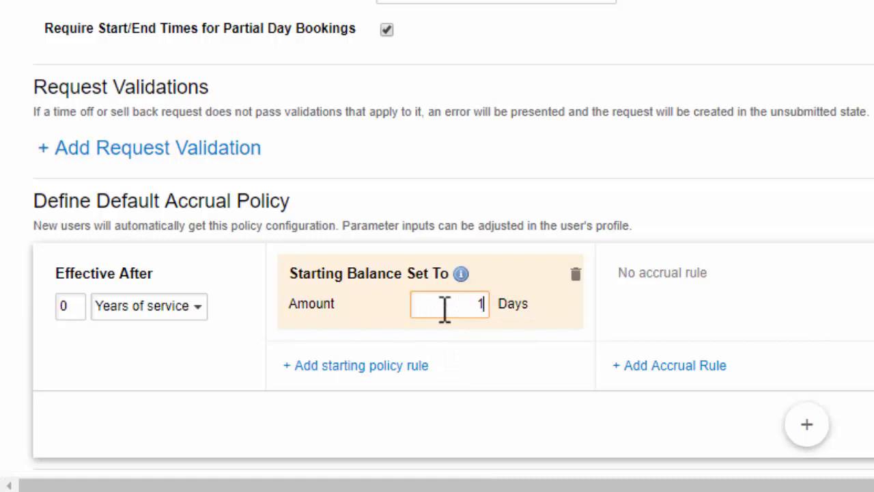
click(355, 365)
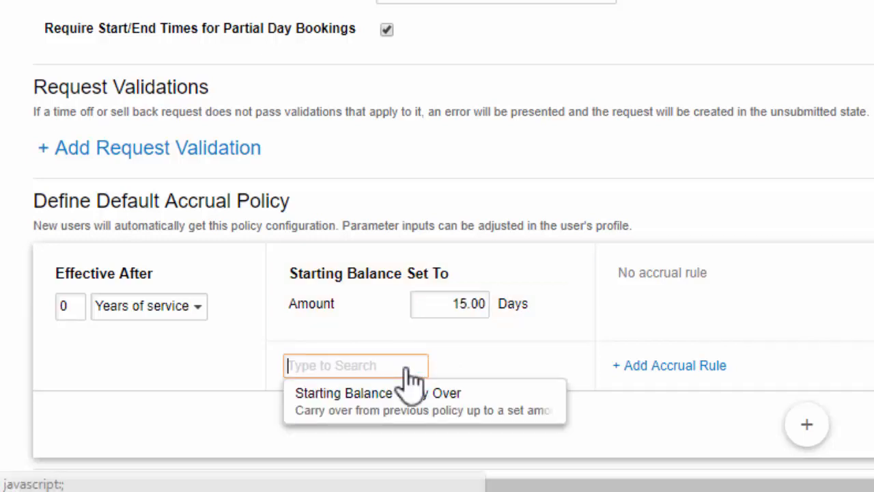
click(377, 393)
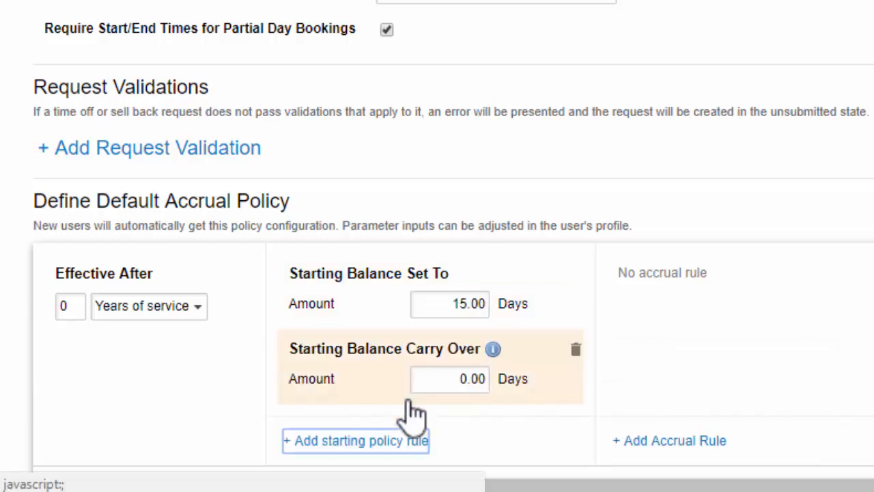
scroll(right, 3)
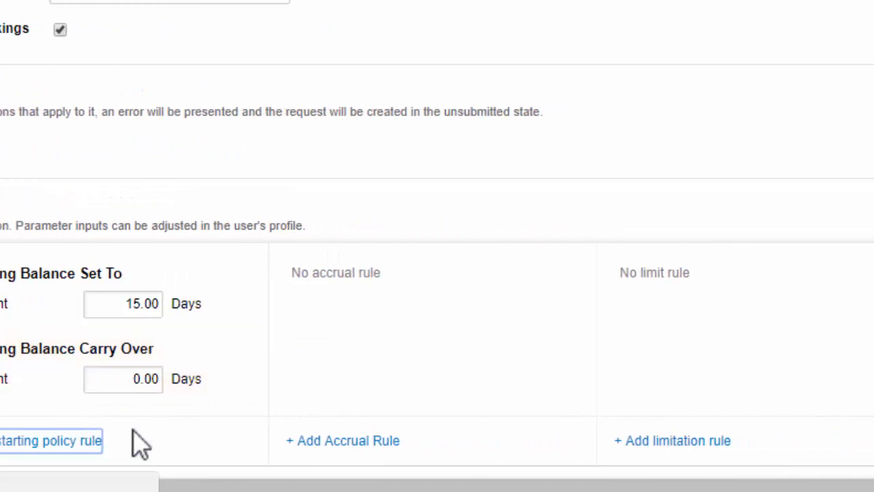
Step: Add a Monthly Accrual rule with a yearly entitlement of 15 days
click(341, 440)
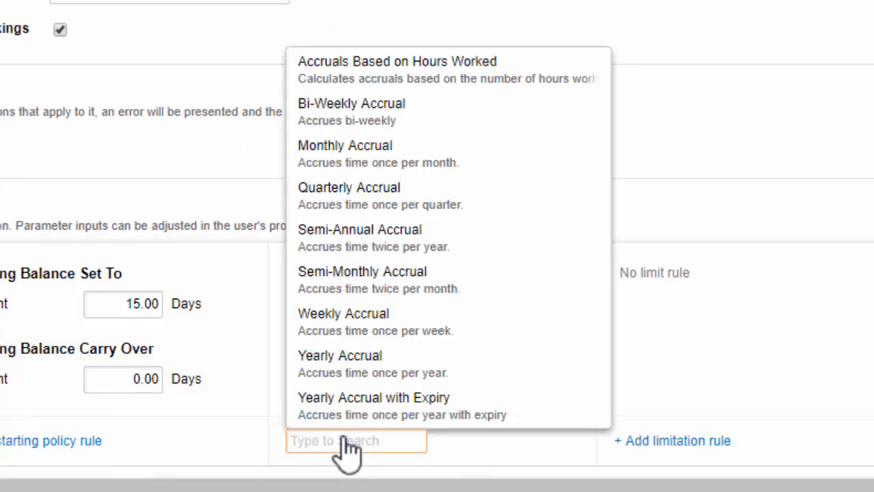
click(355, 440)
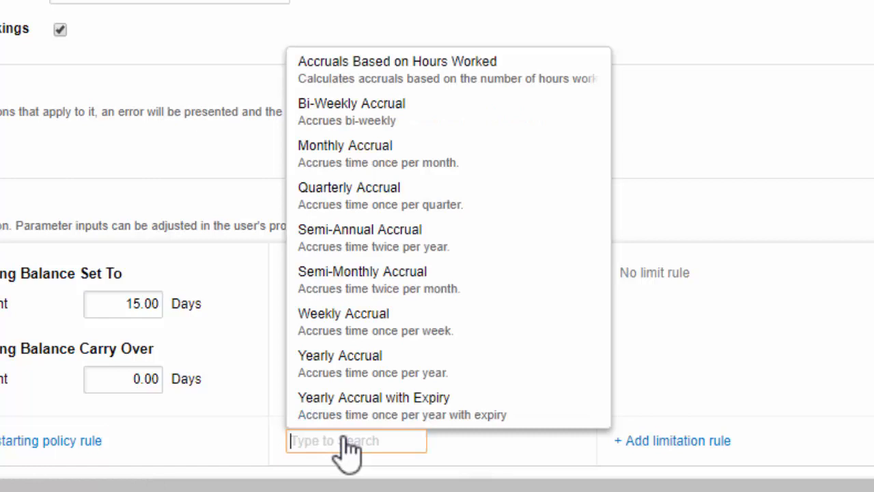
mouse_move(407, 403)
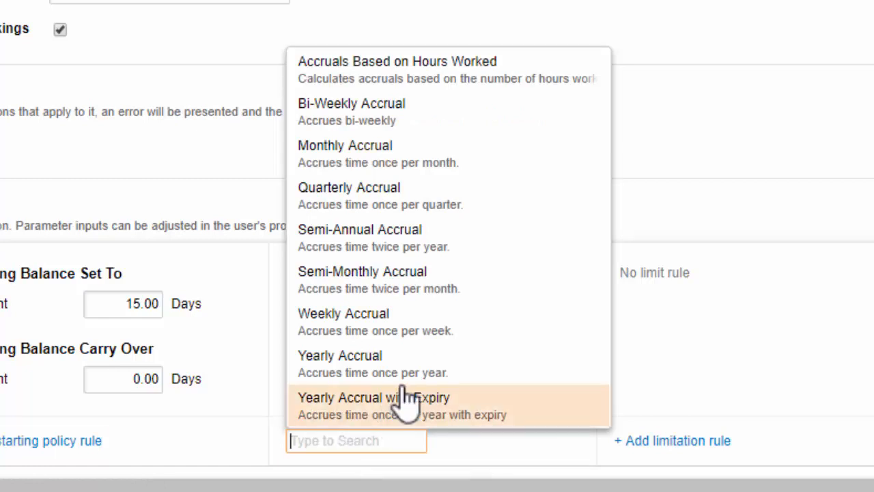
click(344, 145)
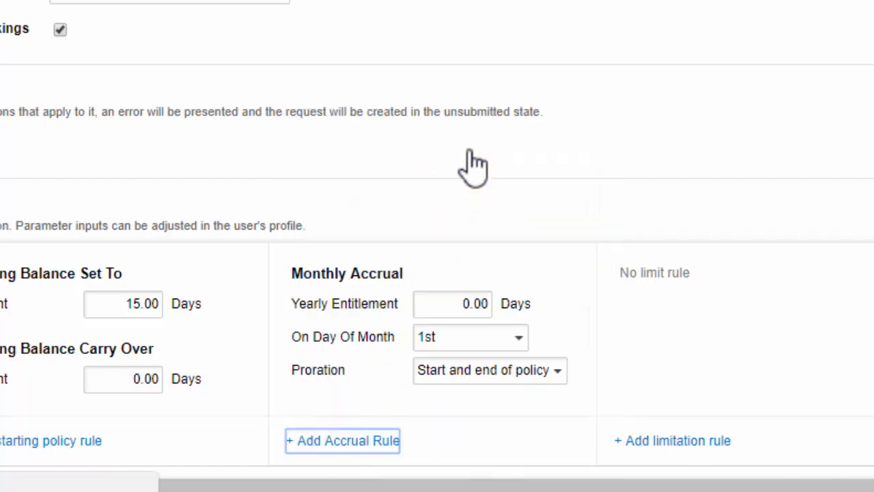
click(452, 304)
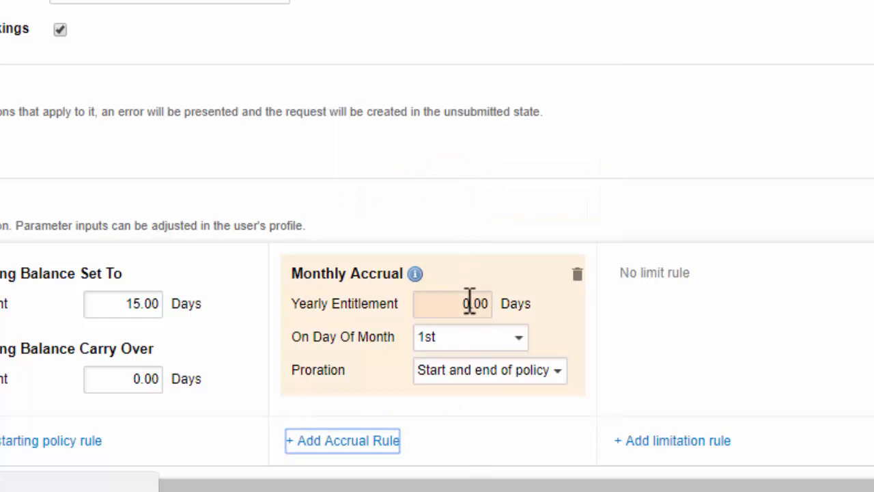
text(1)
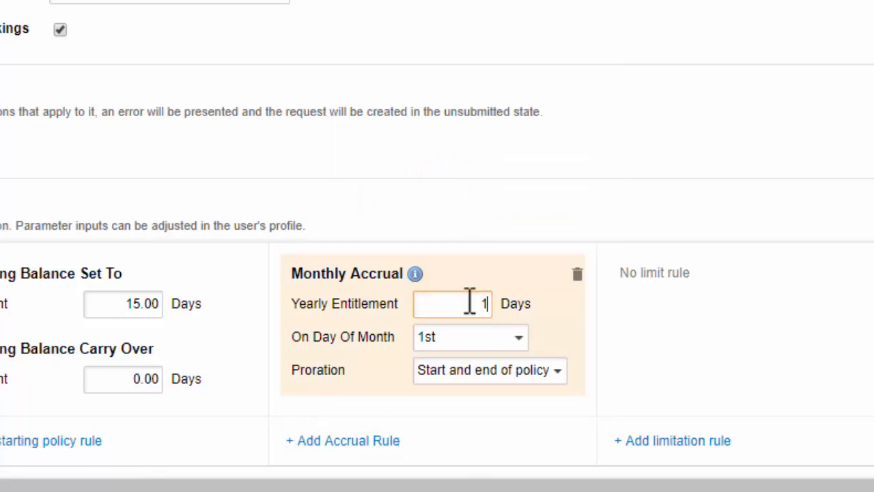
text(5)
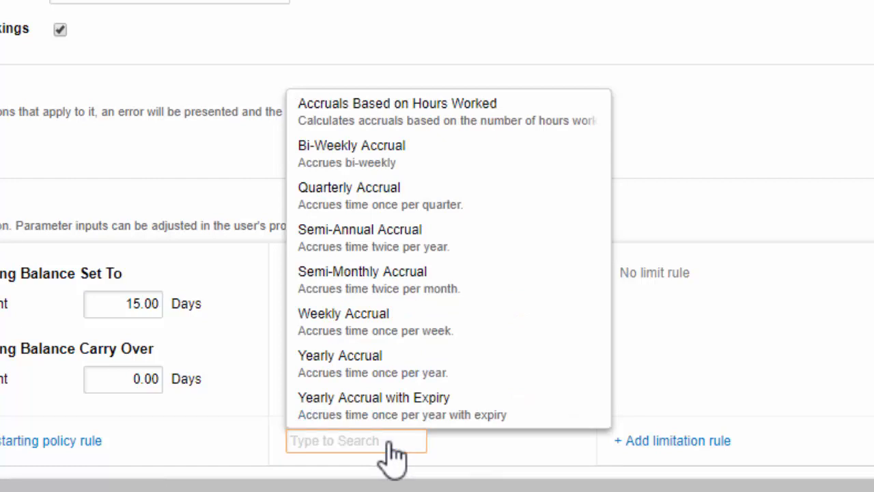
mouse_move(544, 145)
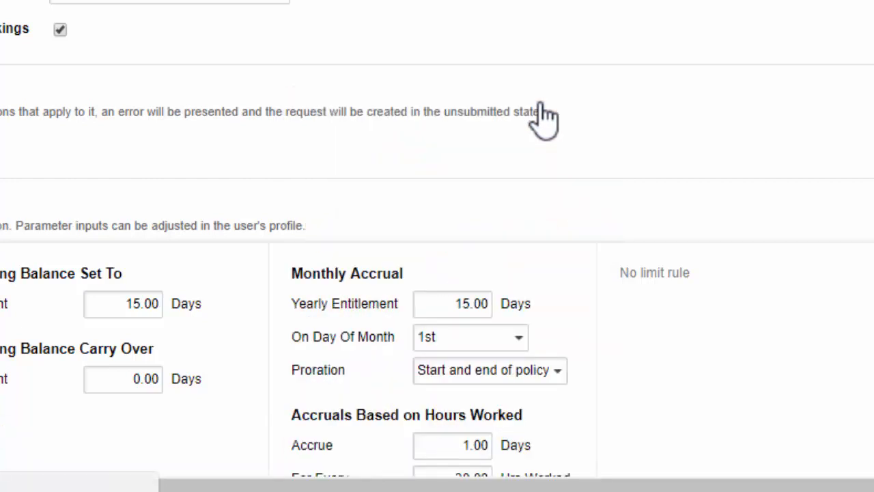
scroll(down, 3)
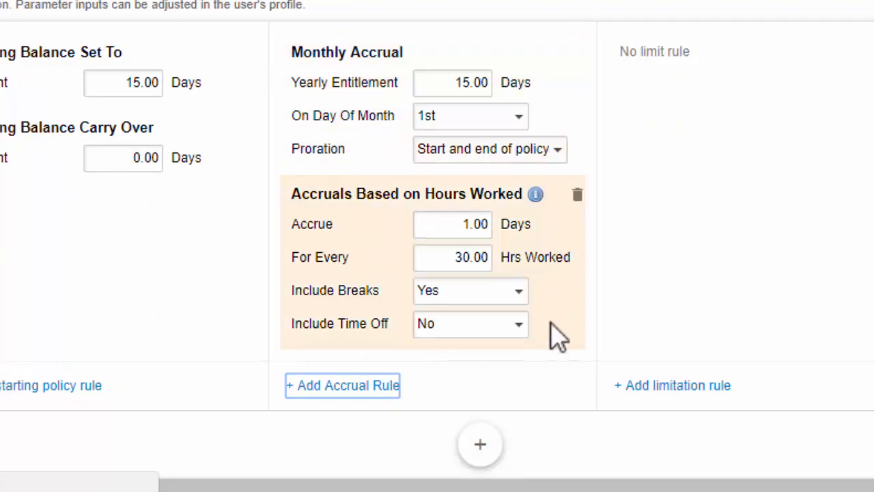
mouse_move(555, 342)
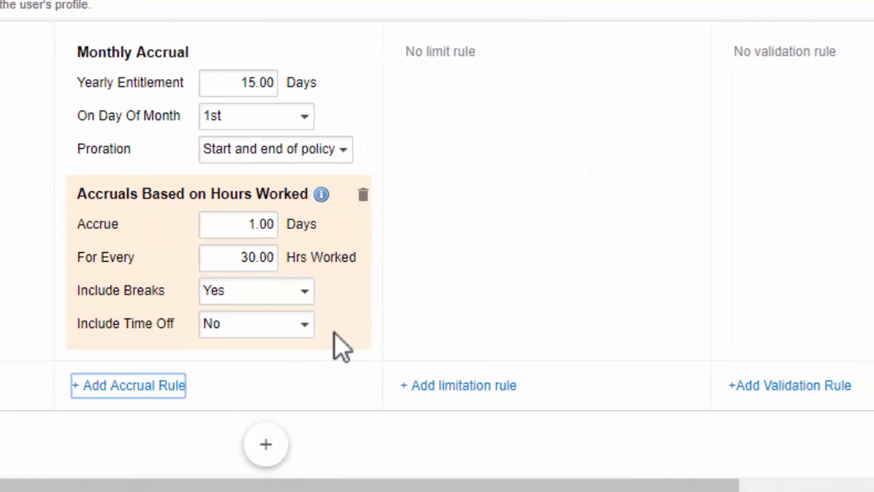
Step: Add limitation rules: Yearly Reset carrying up to 5, Max Balance 20, and Yearly Carry Over with Expiry
click(458, 386)
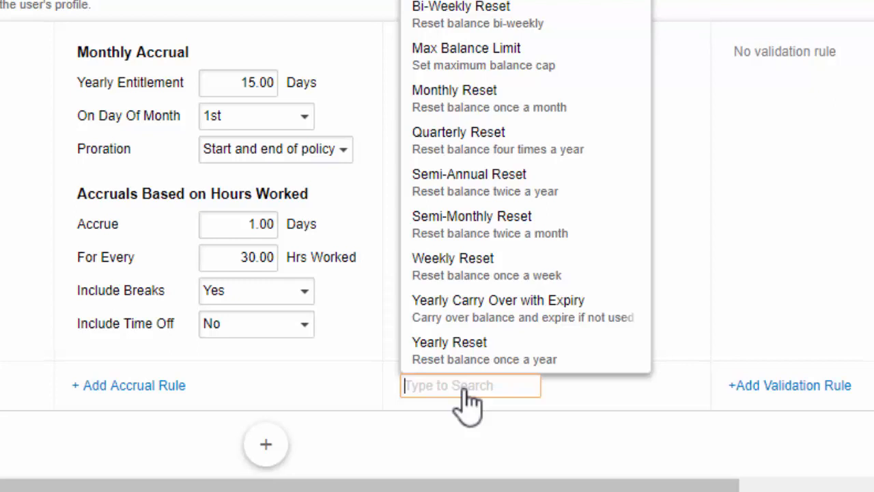
mouse_move(574, 368)
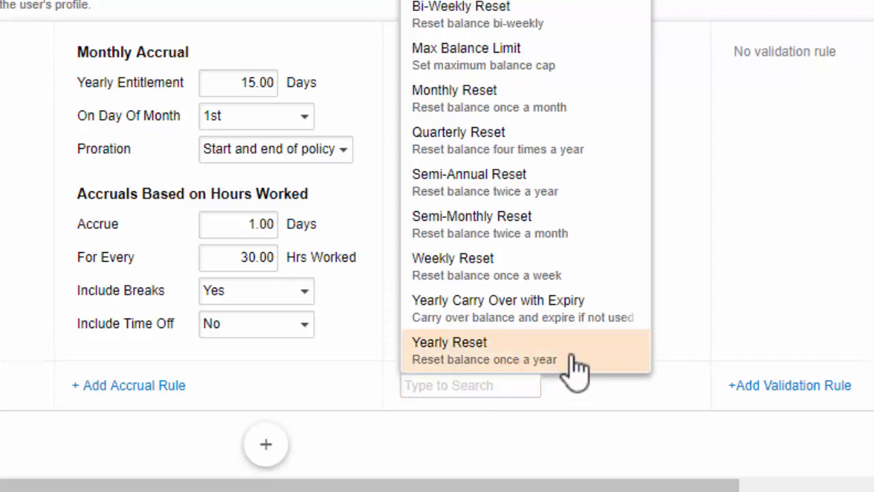
click(449, 350)
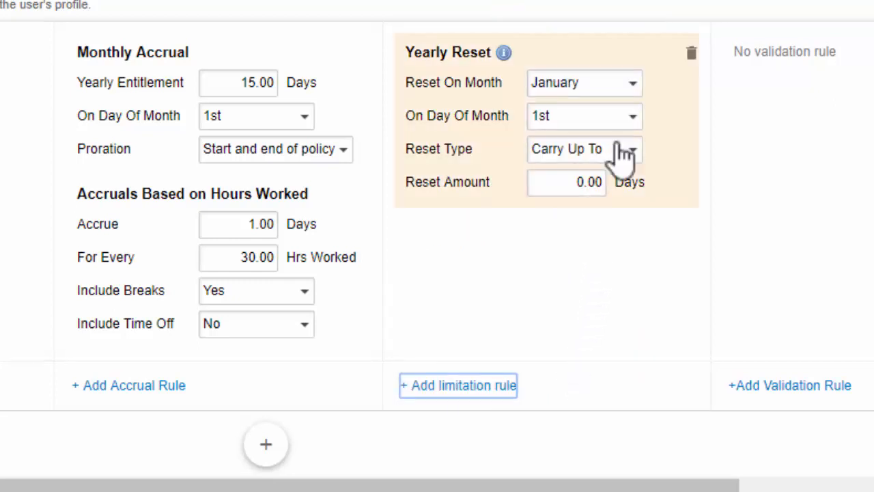
text(5)
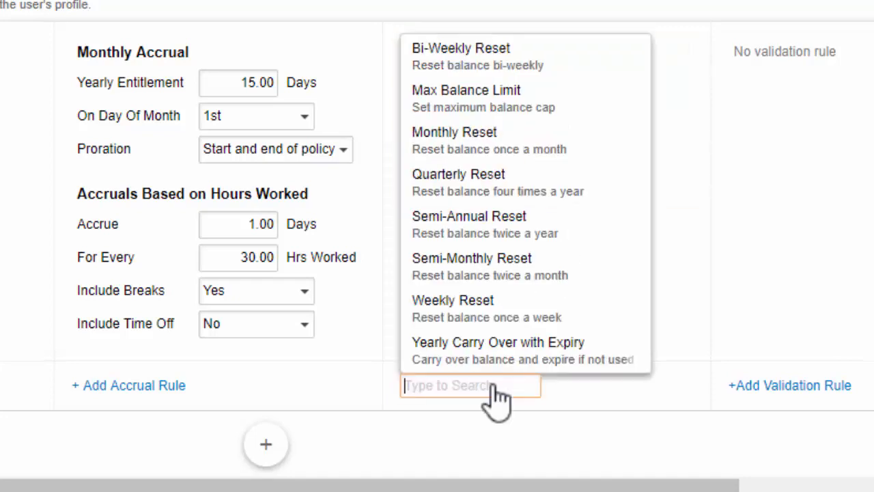
mouse_move(567, 183)
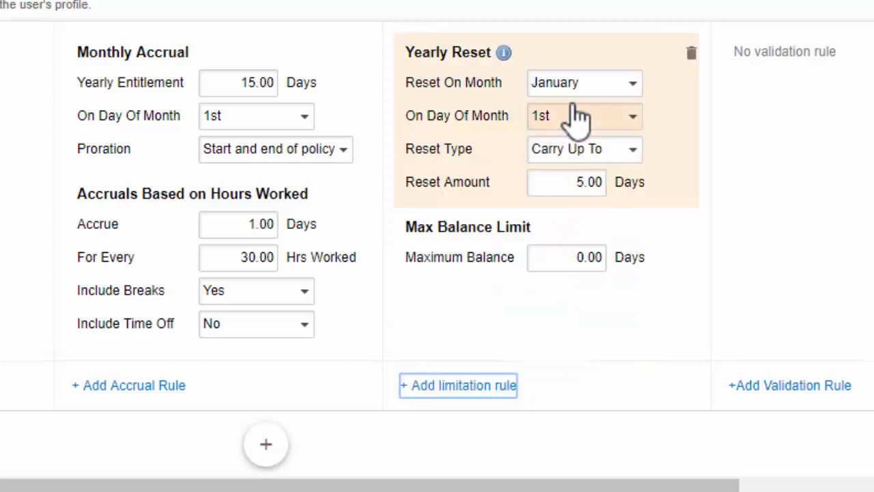
click(566, 181)
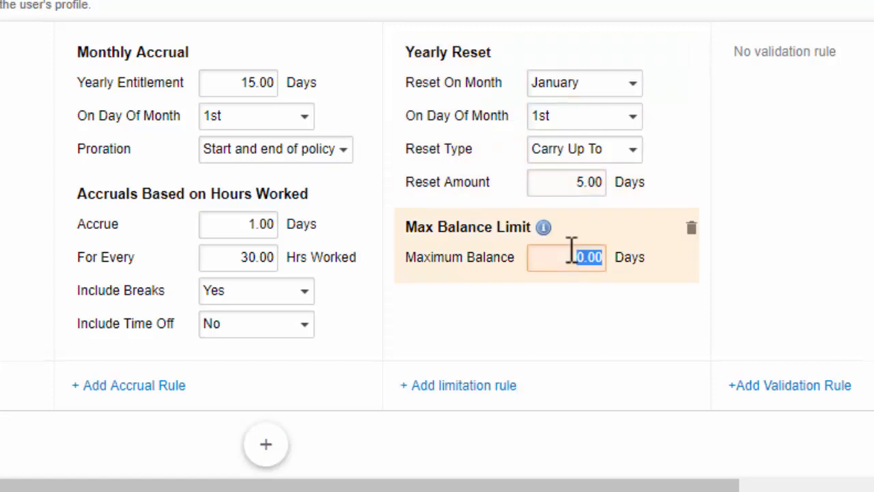
text(20)
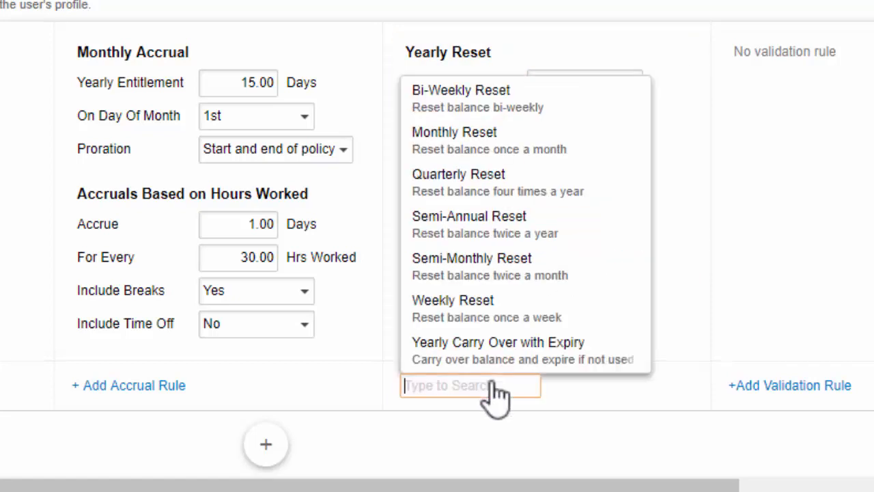
click(497, 341)
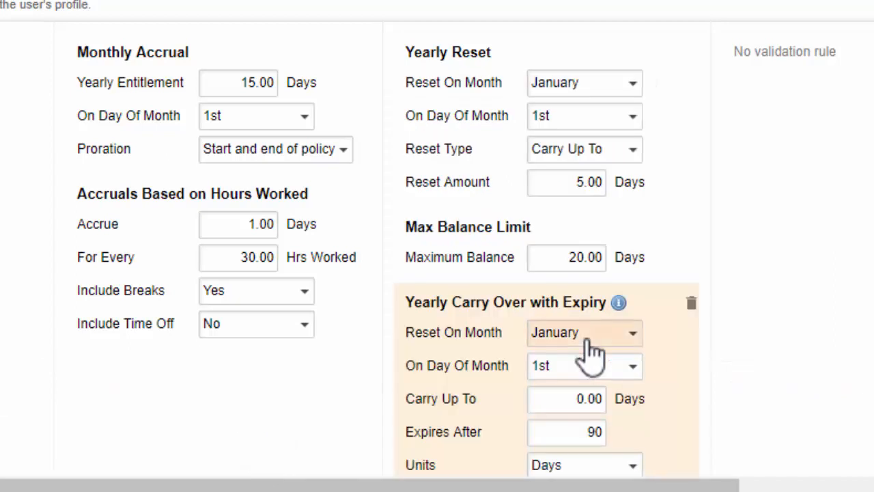
scroll(down, 3)
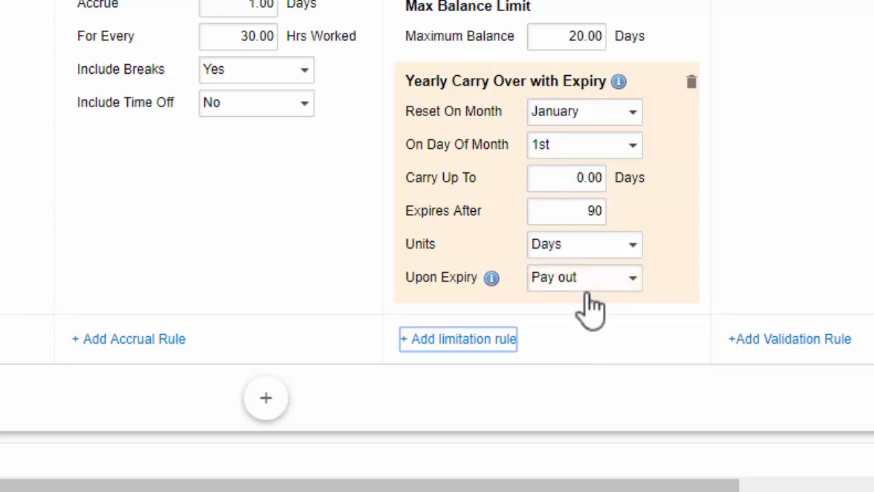
mouse_move(594, 311)
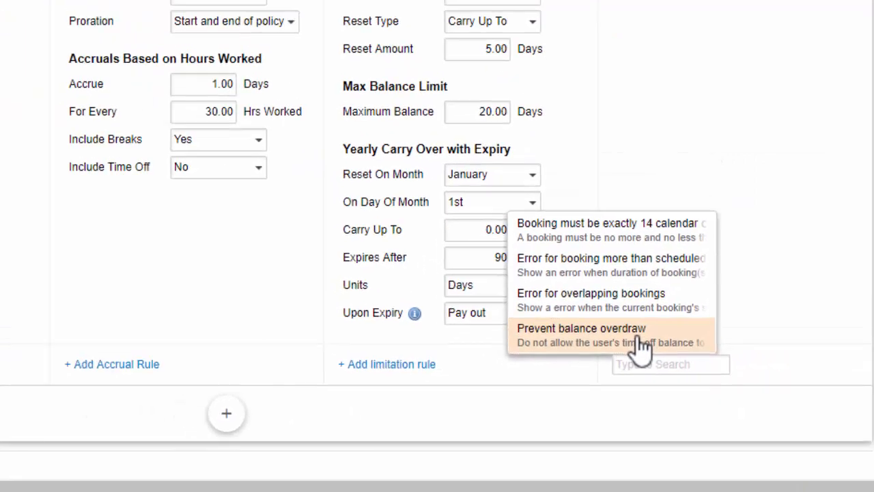
Step: Add a Prevent balance overdraw validation rule with an overdraw amount of 2
click(581, 328)
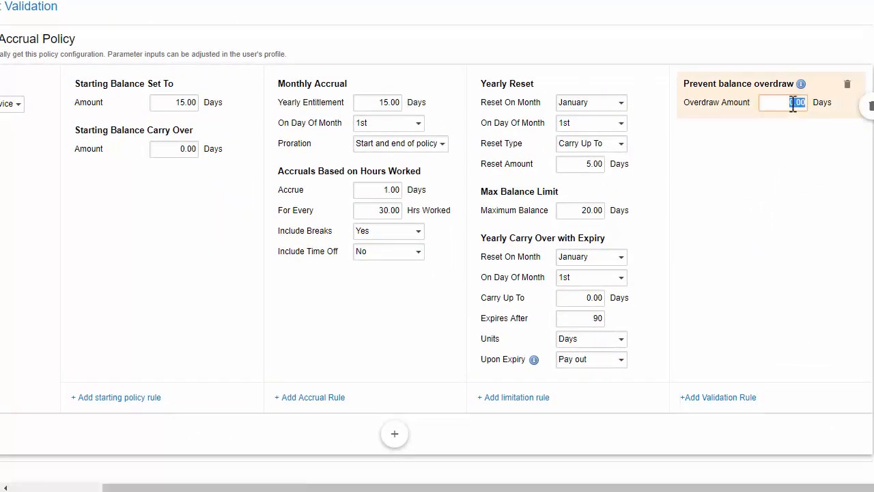
text(2)
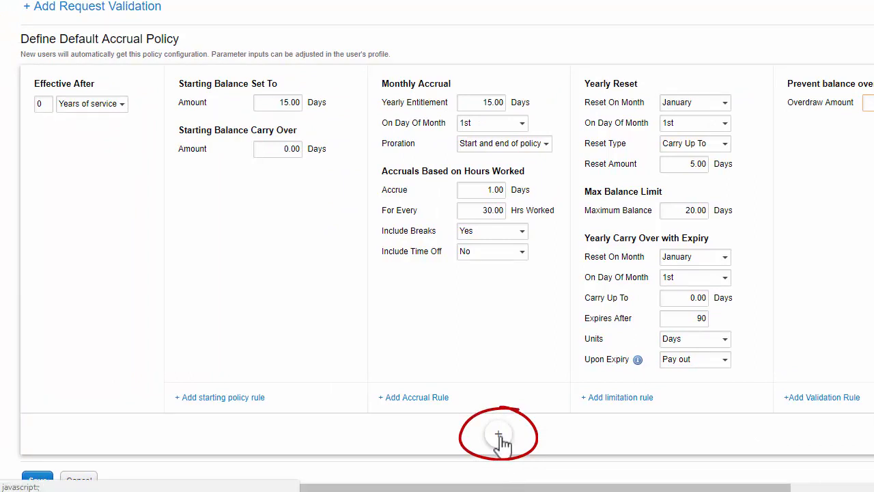
Step: Add another effective-after policy tier and change its service unit from years to a different unit
click(497, 434)
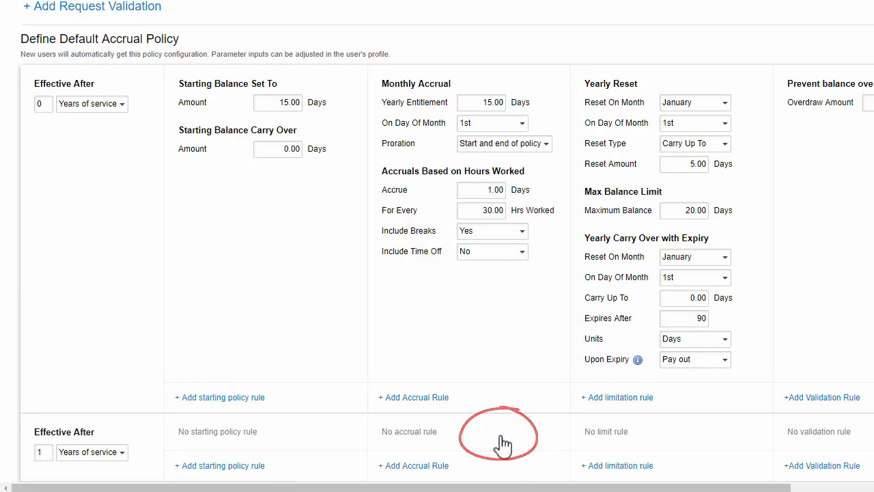
scroll(down, 3)
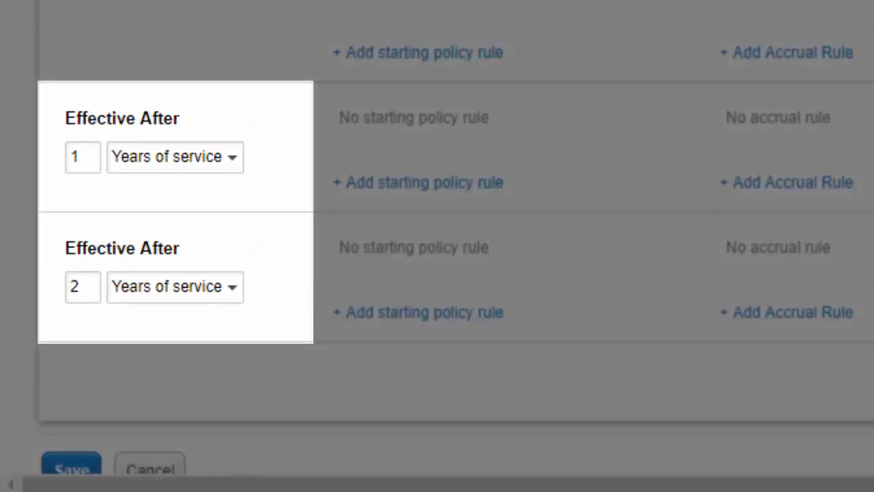
mouse_move(617, 362)
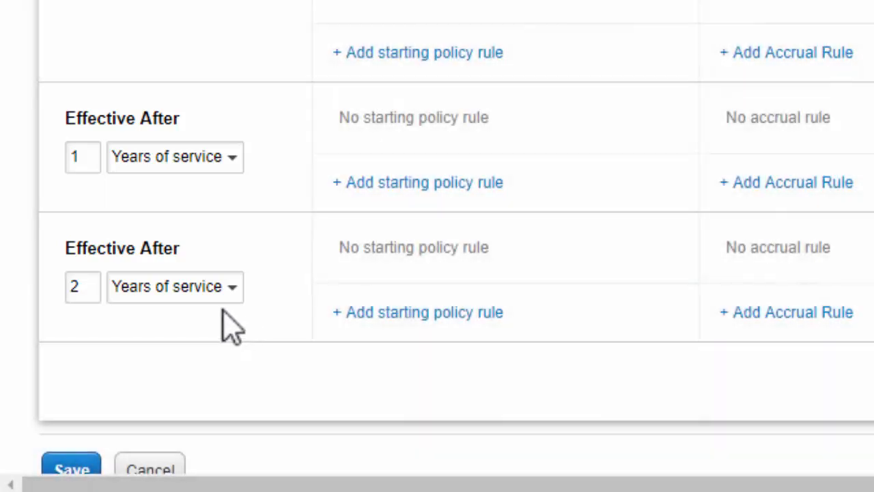
mouse_move(171, 321)
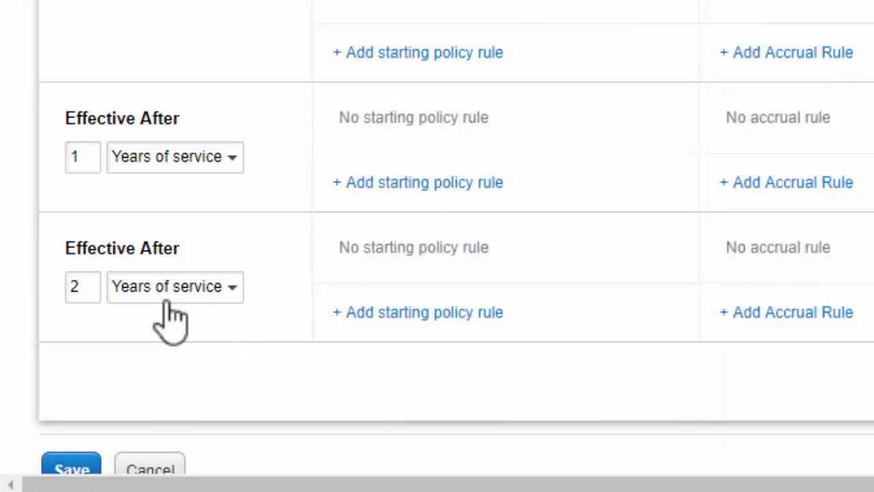
click(82, 287)
text(3)
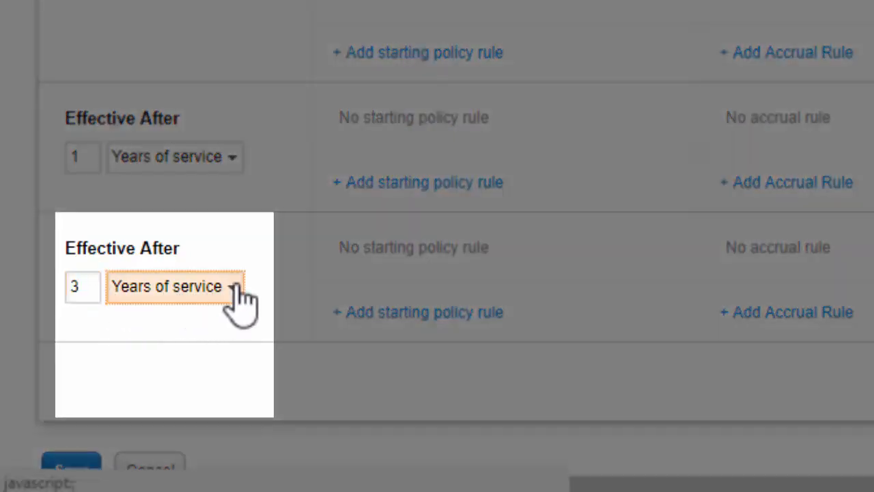
click(175, 287)
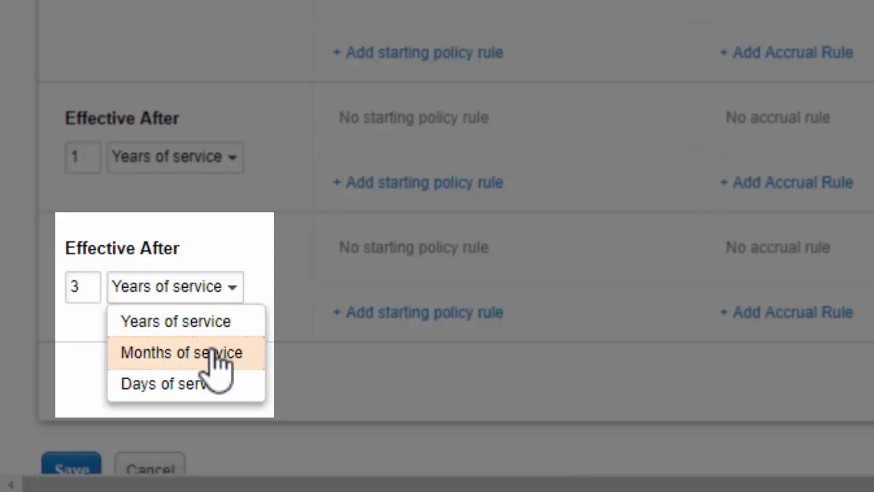
click(181, 353)
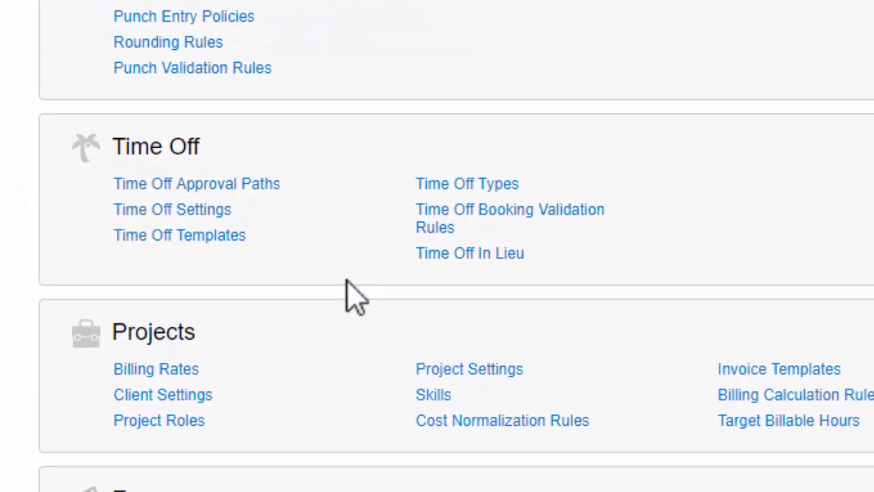
mouse_move(276, 301)
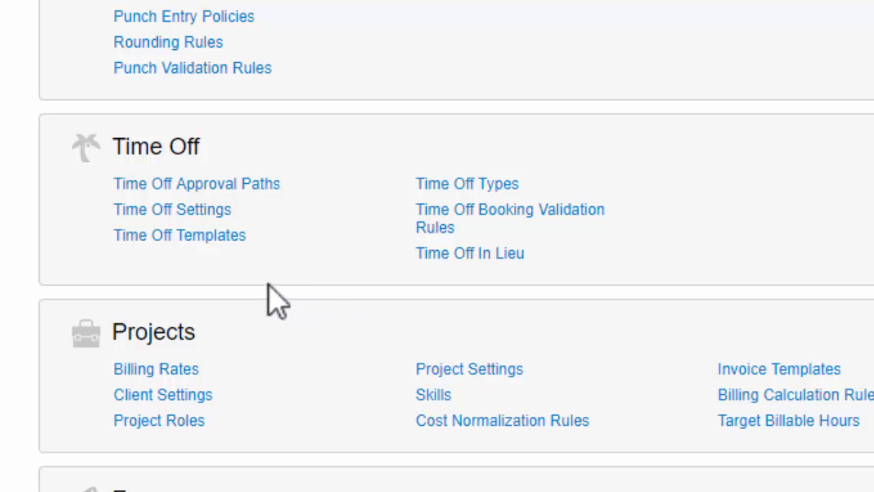
mouse_move(180, 235)
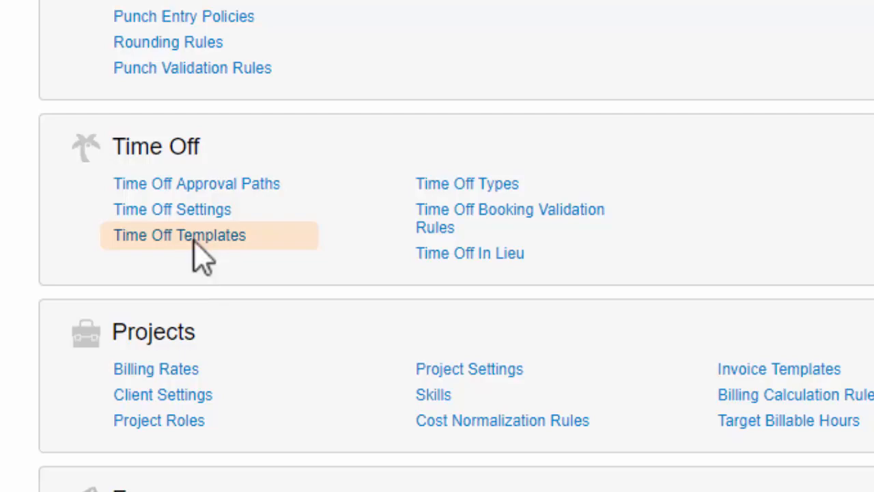
Step: Go to Time Off Templates under Time Off on the Administration page
click(180, 235)
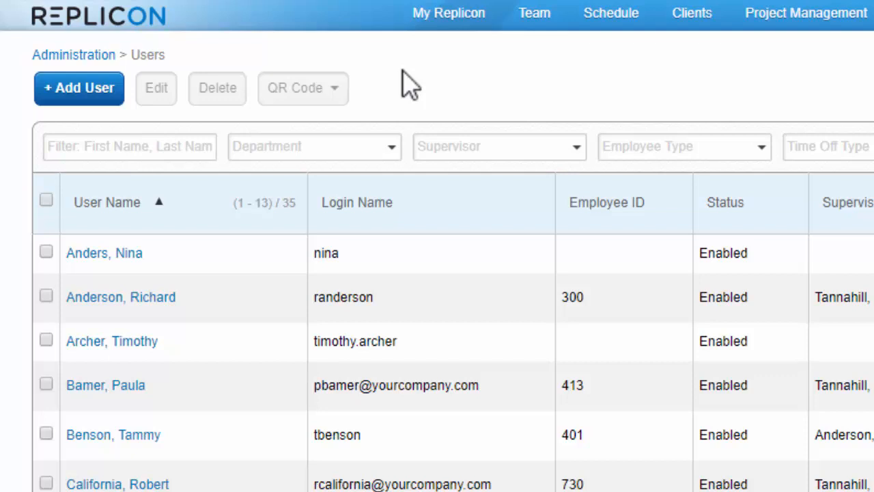
mouse_move(143, 356)
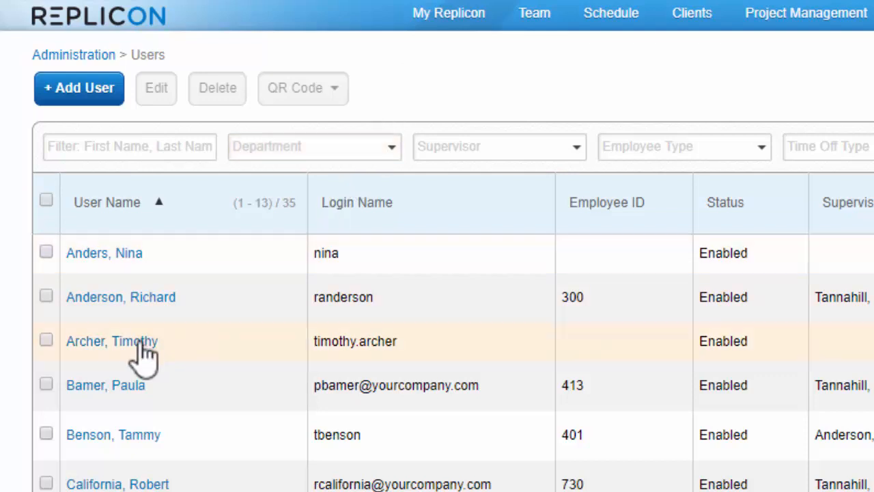
click(112, 342)
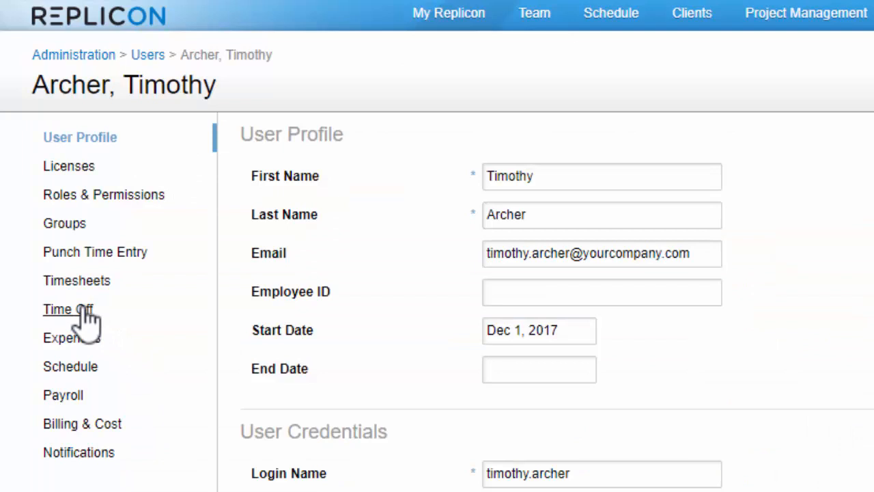
click(69, 309)
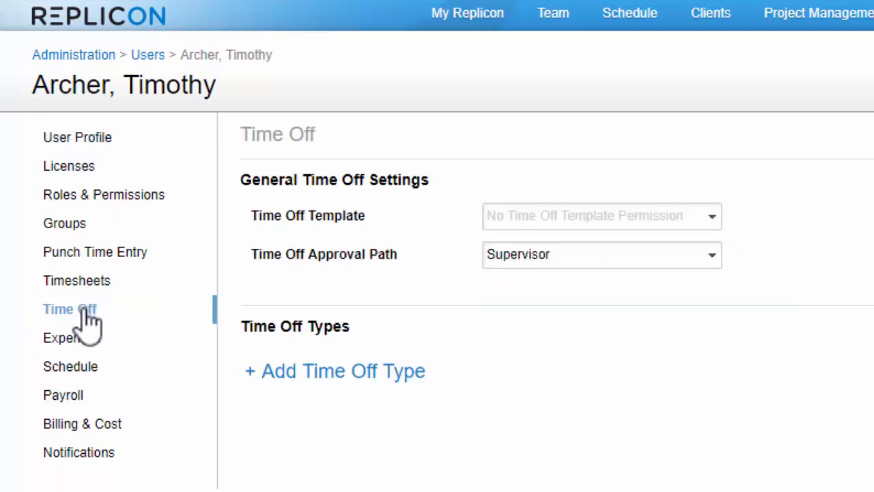
click(711, 216)
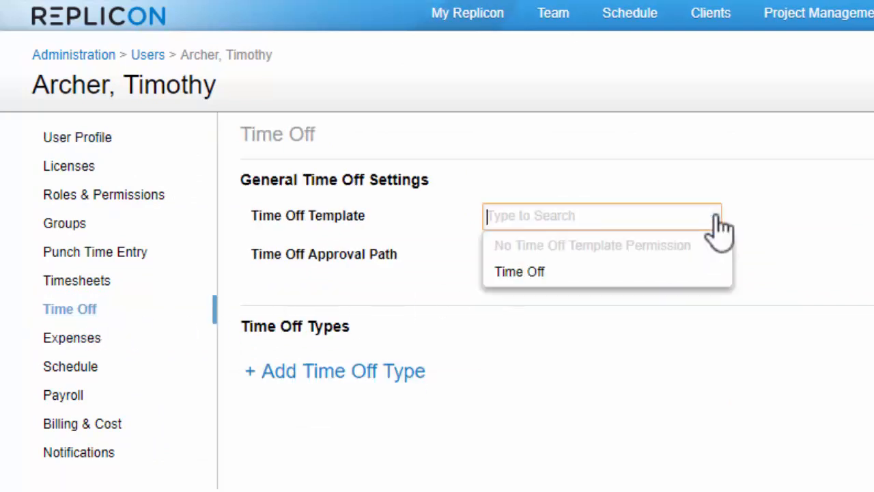
click(520, 271)
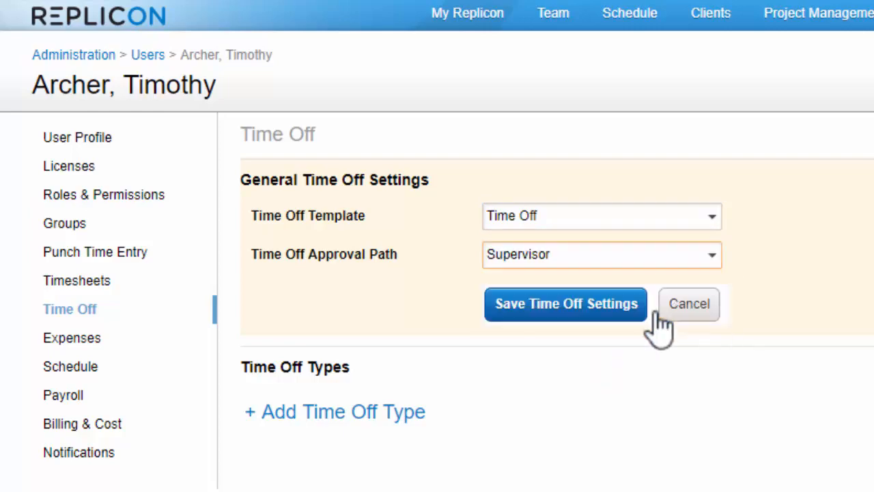
mouse_move(618, 315)
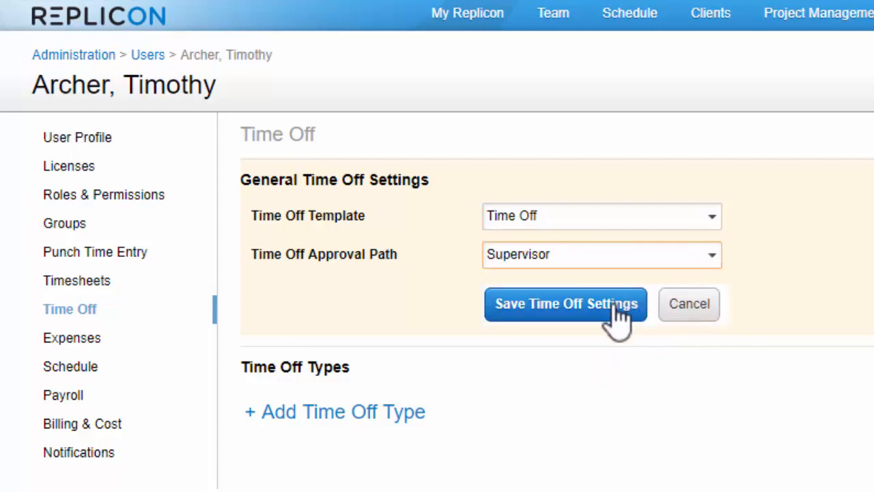
click(565, 303)
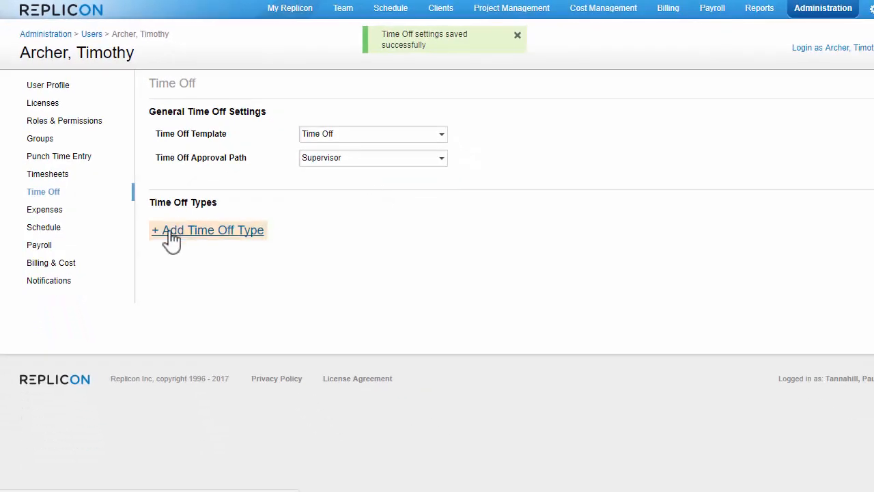
Step: Add the Vacation time off type to the user with a yearly entitlement of 200.00 hours
click(207, 229)
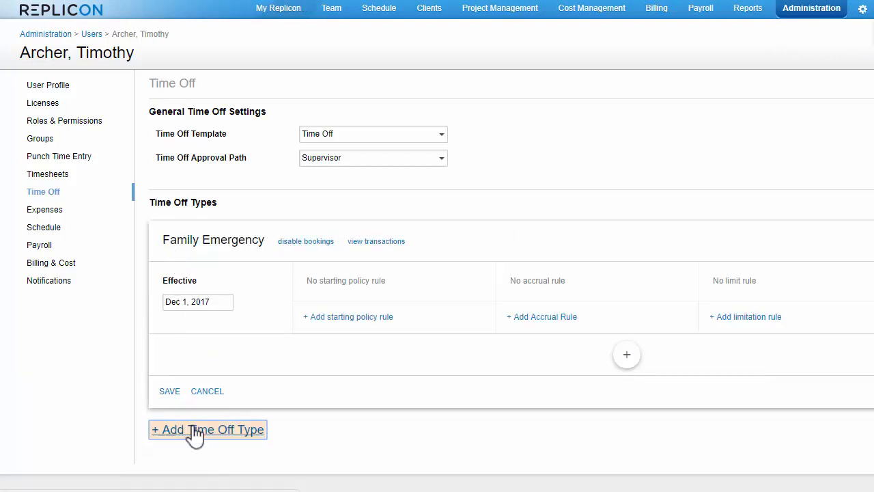
click(208, 429)
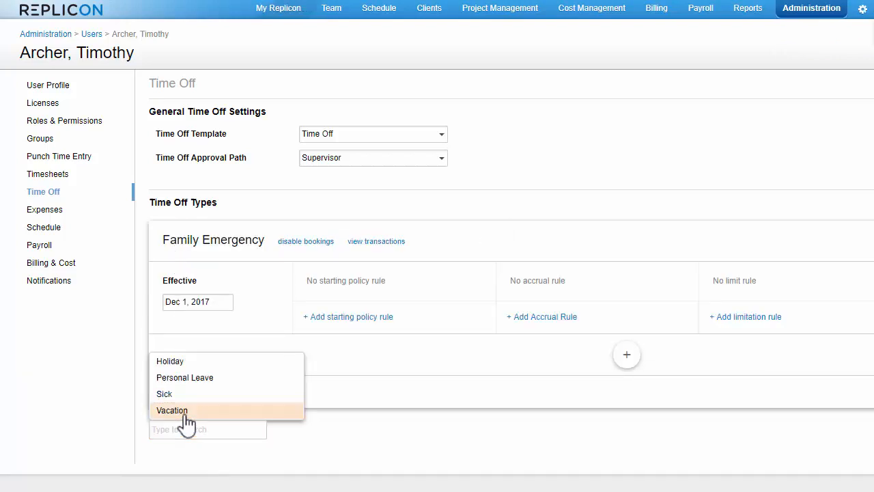
click(172, 410)
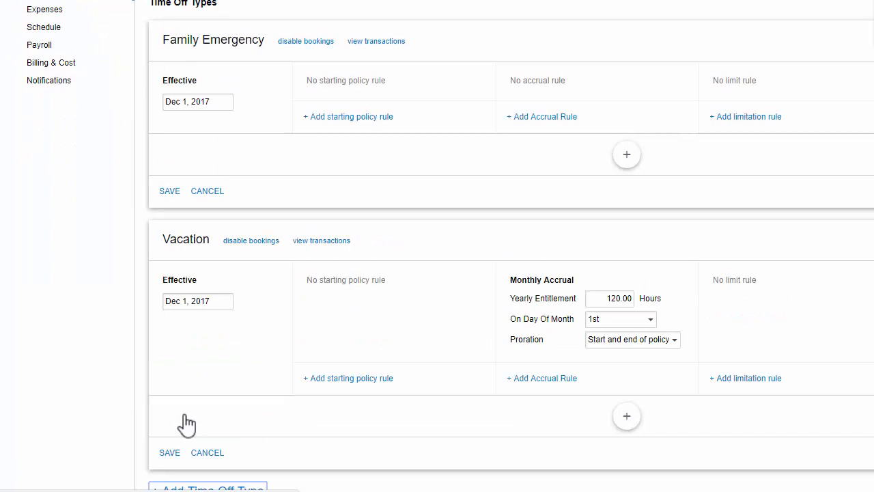
mouse_move(186, 424)
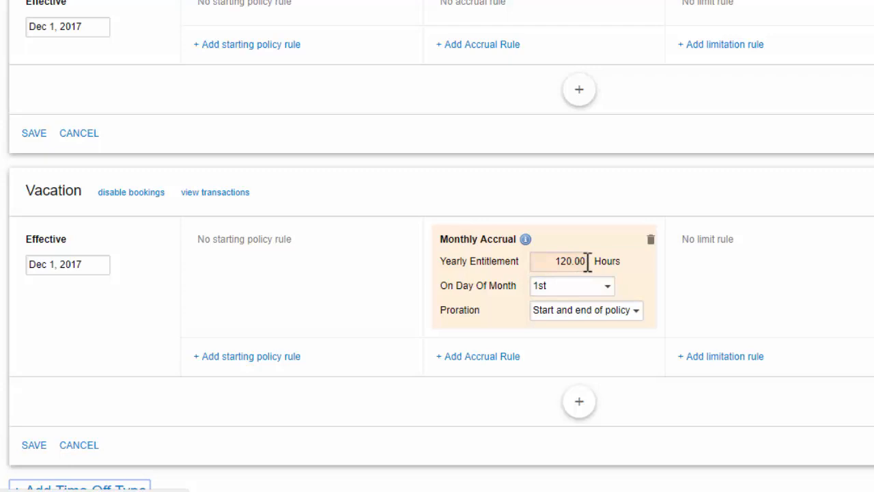
triple_click(559, 261)
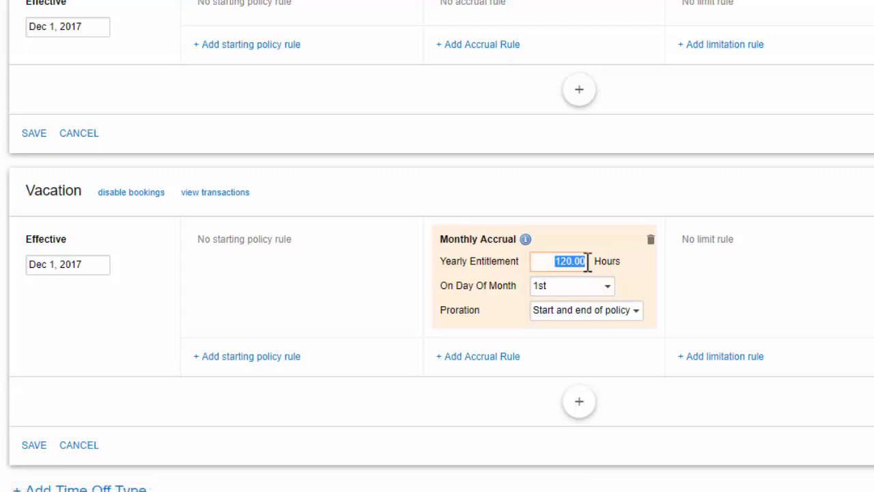
text(200.00)
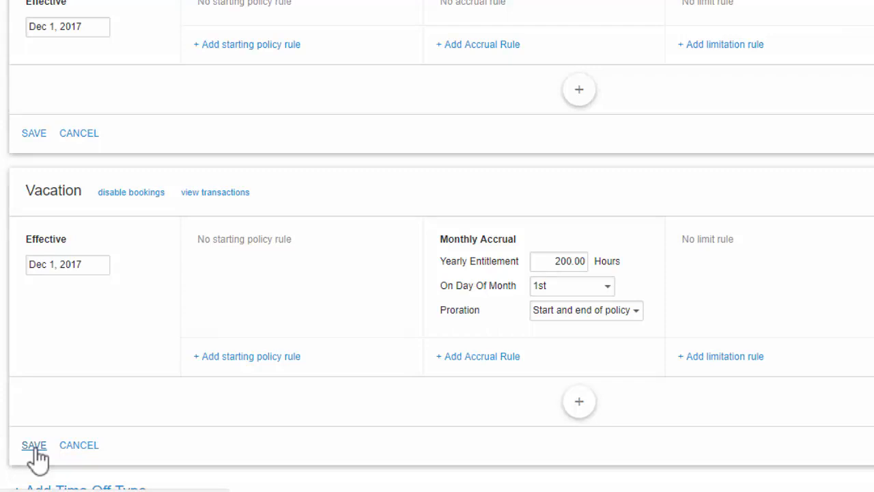
Step: Save the customized Vacation policy, then reach CustomerZone's Contact Support page via Community
click(32, 446)
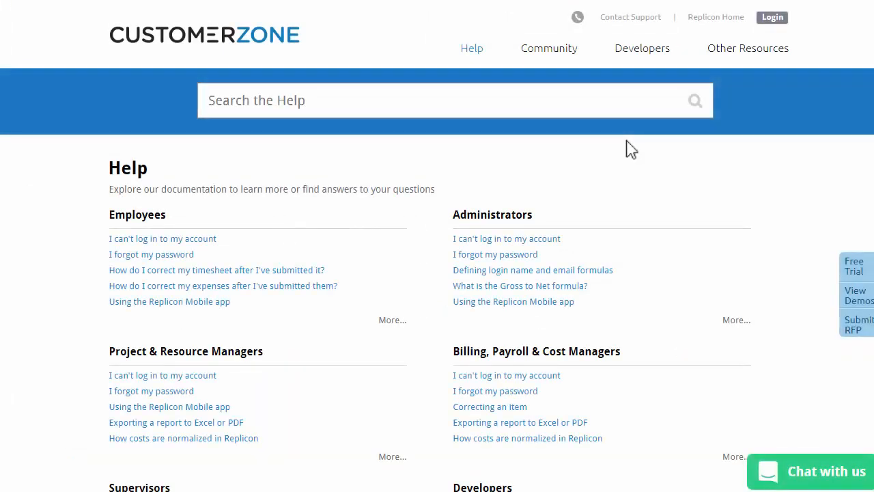
mouse_move(550, 48)
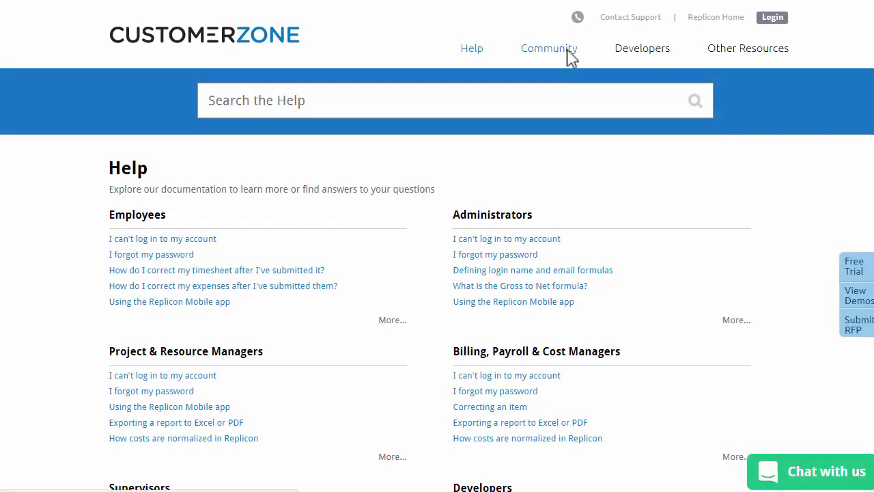
click(550, 48)
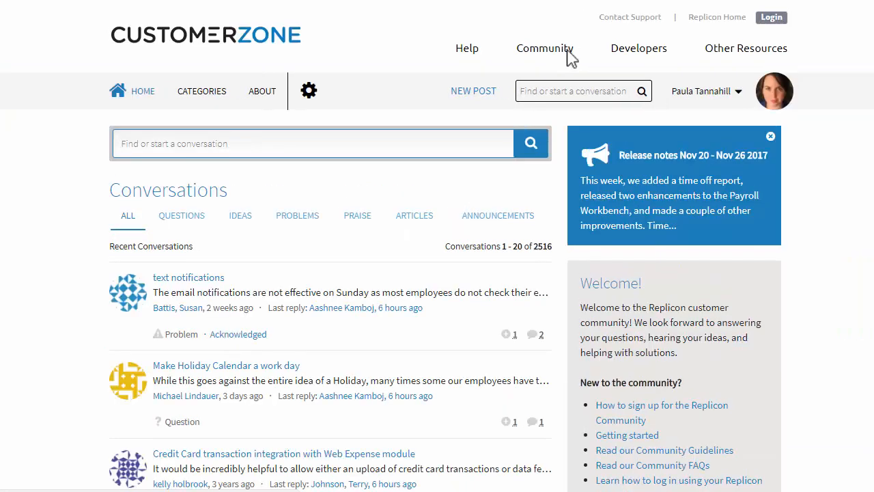
mouse_move(635, 28)
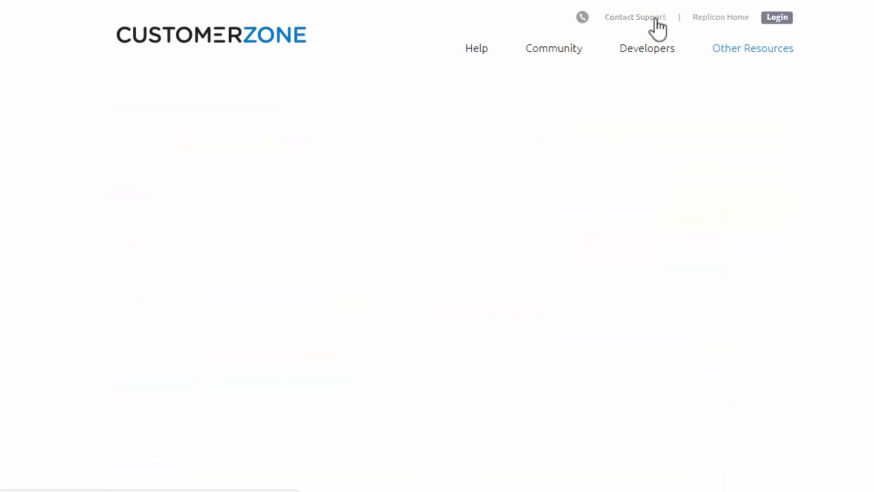
click(634, 17)
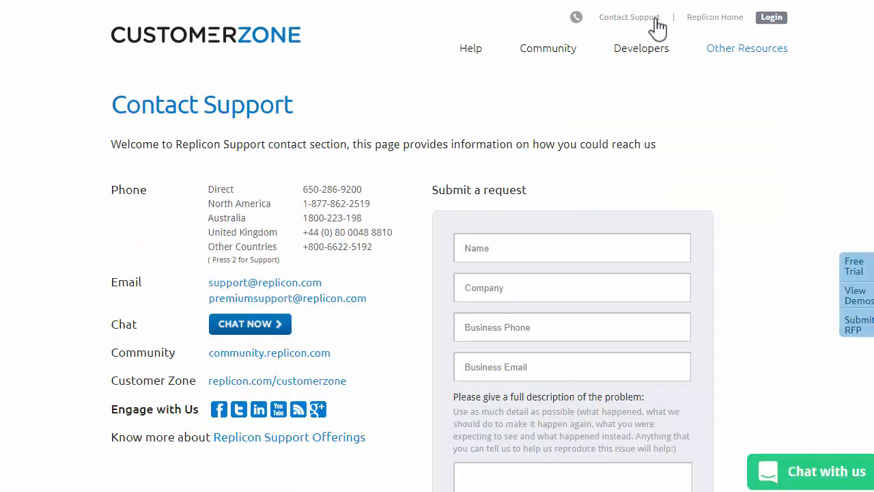